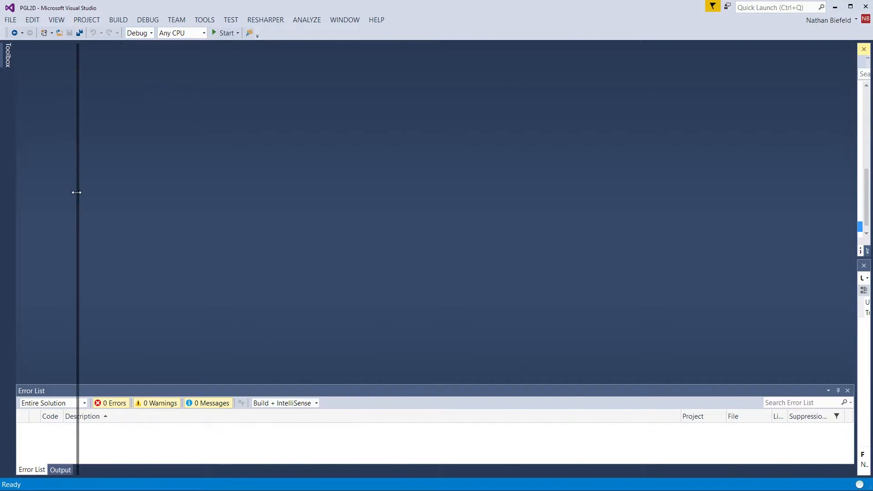
Add a new class file RandomEx.cs to the Utility folder via Add > New Item
left_click(110, 227)
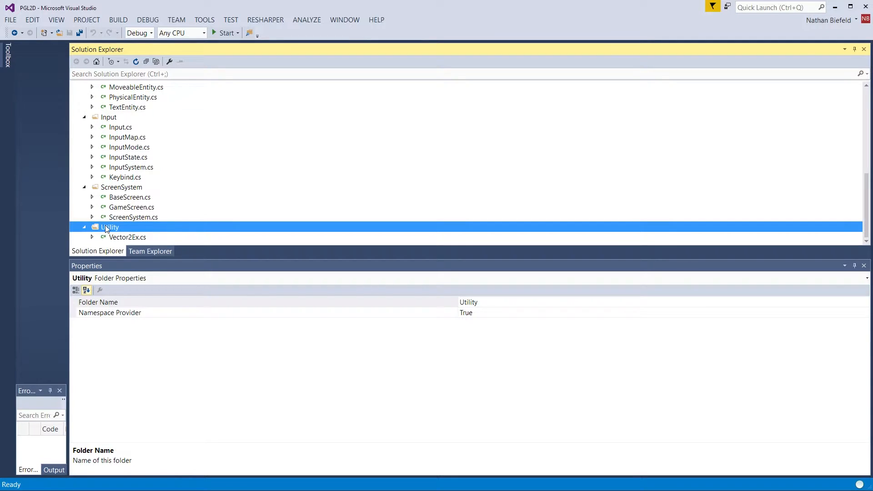
right_click(110, 228)
type("R")
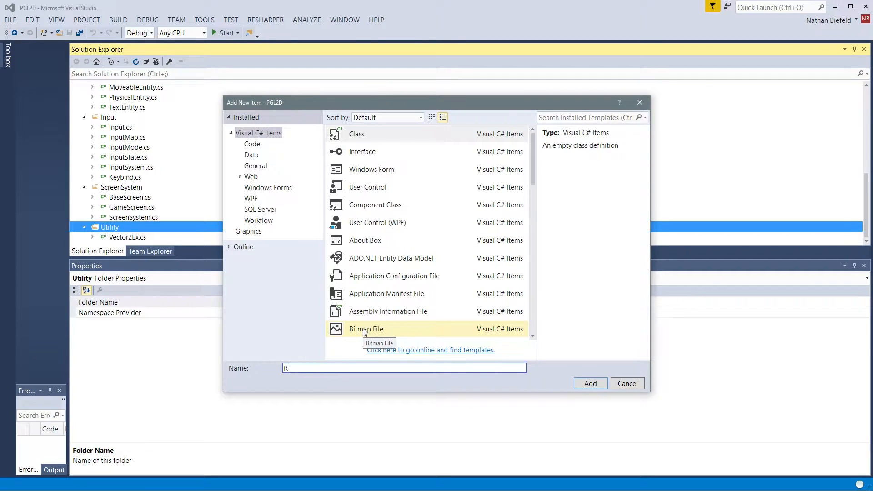
left_click(589, 382)
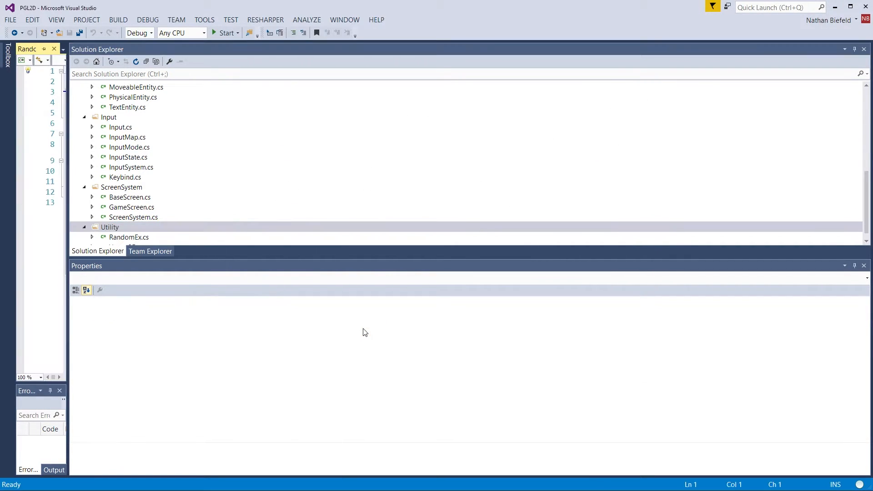
Declare RandomEx as public static class and begin a 'public static int' member inside it
double_click(128, 237)
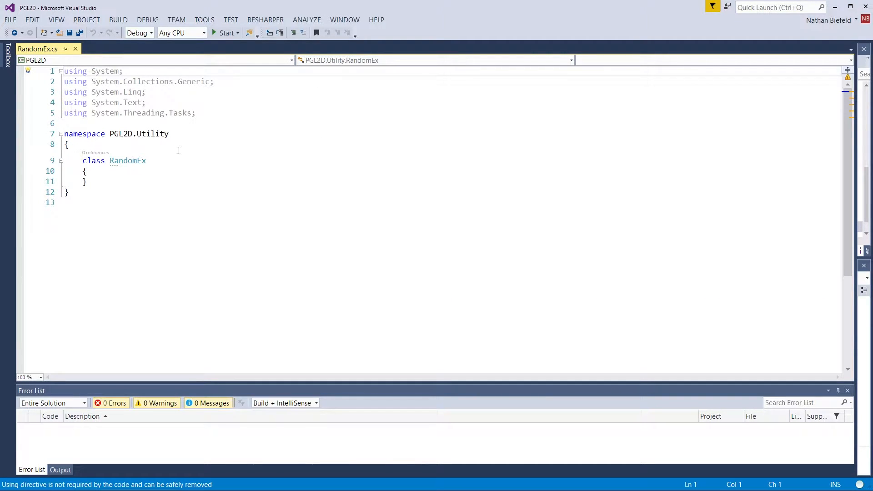
type("p")
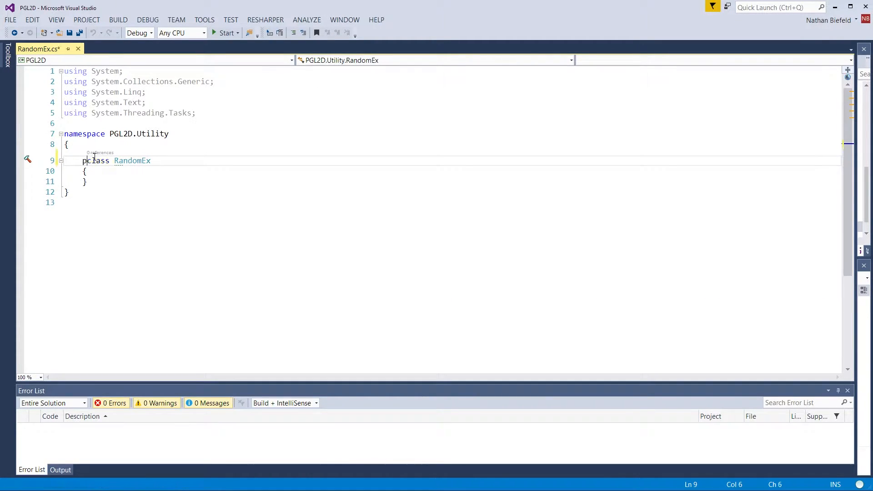
type("ublic static")
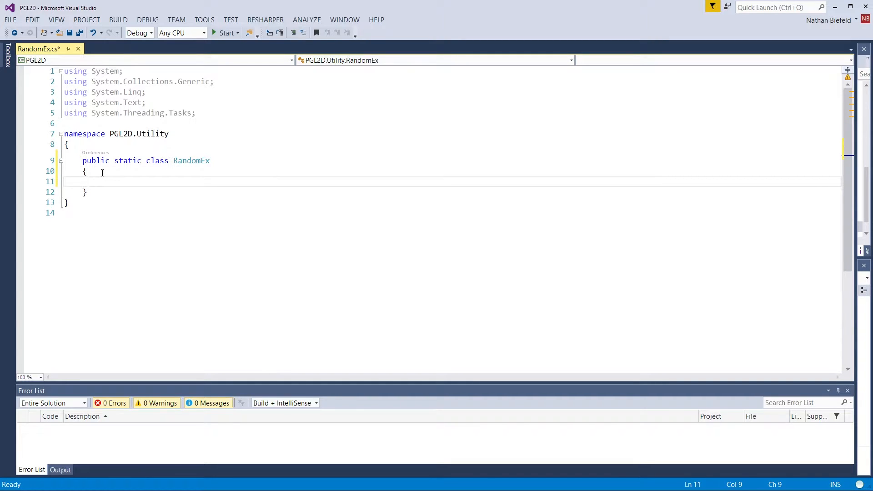
type("public stat")
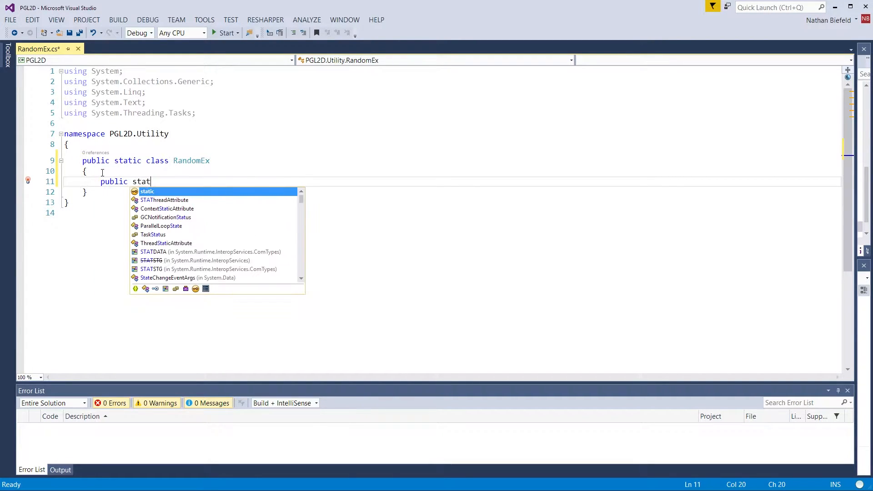
type("ic int")
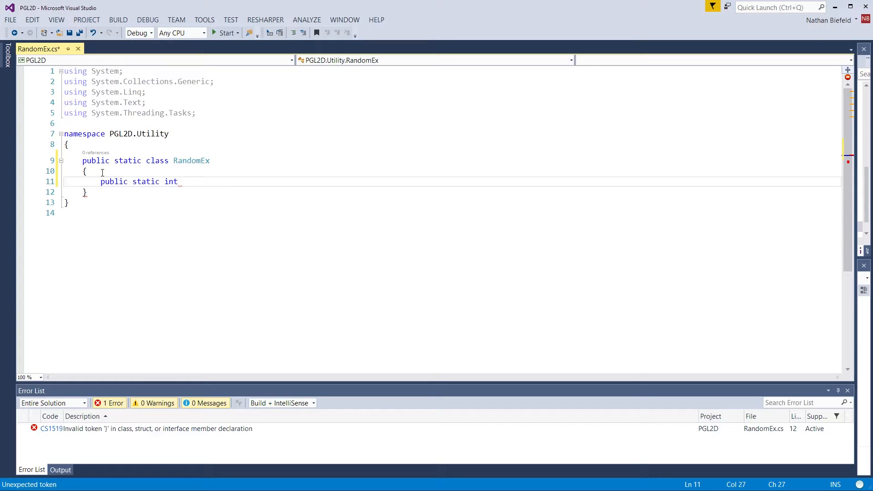
Write the signature NextOdd(this Random random, int min, int max) with an empty body
type("NextOd")
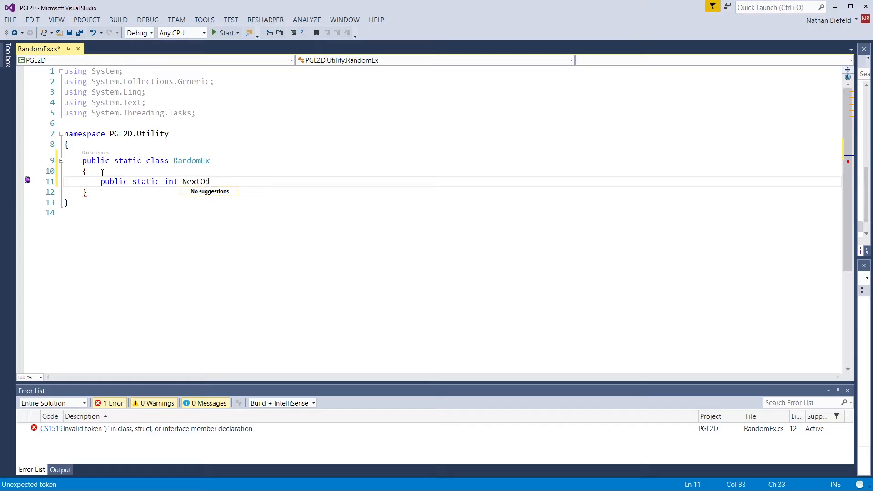
type("d")
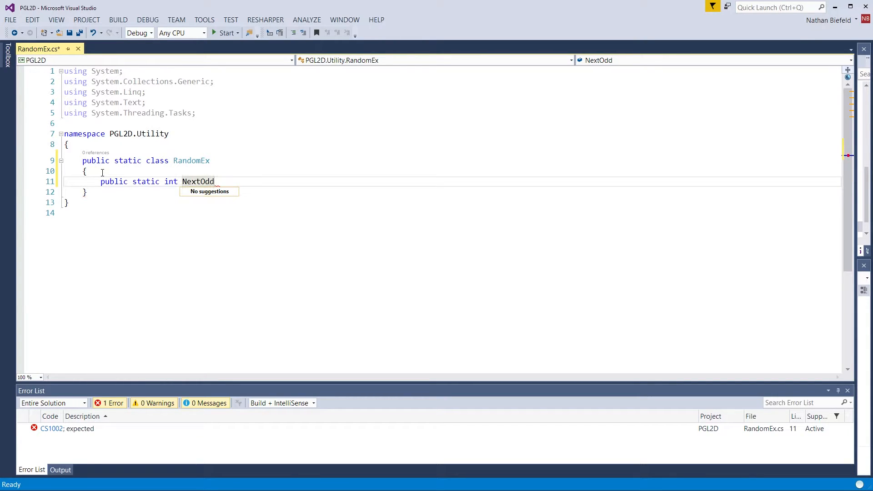
type("()")
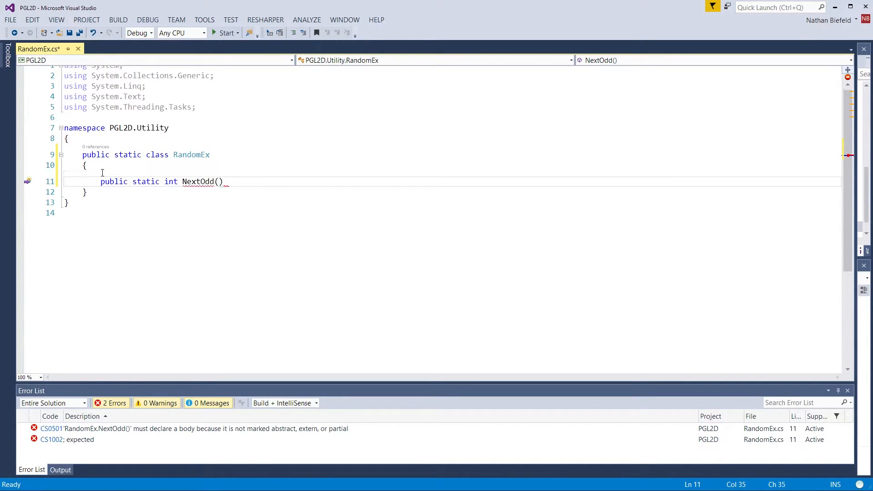
type("this Random")
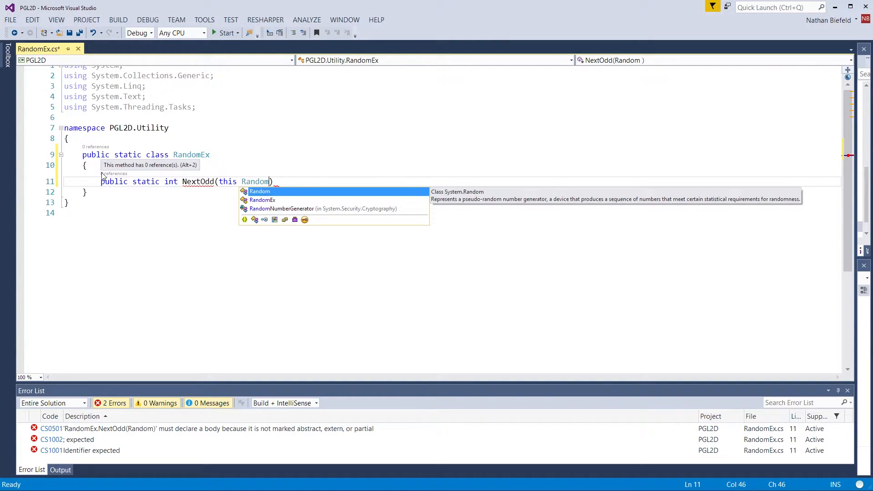
type("random,")
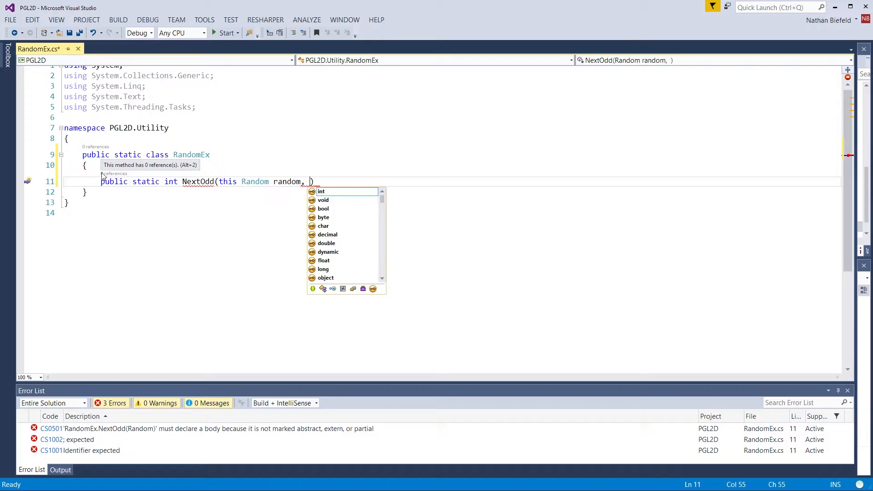
type("int min, int ma")
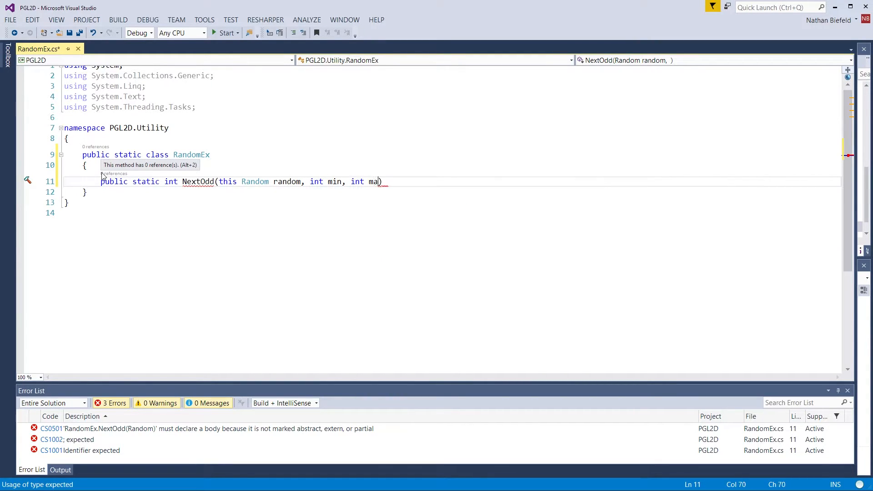
type("x)")
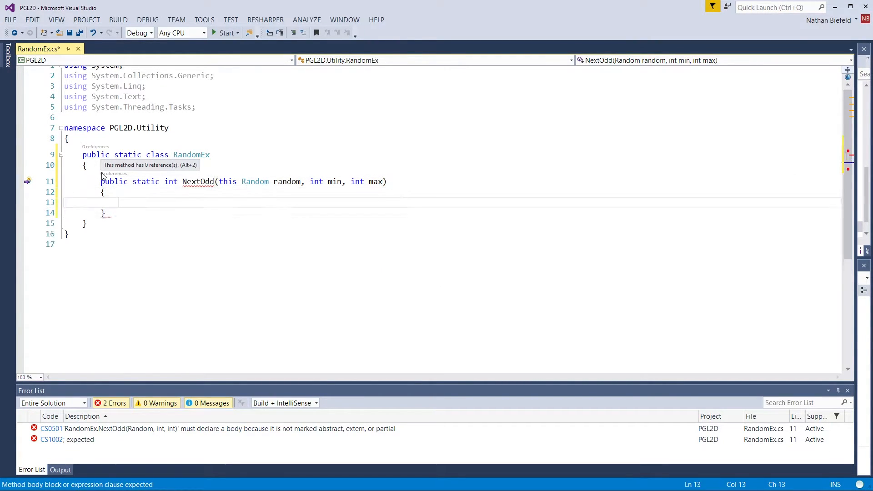
type("i")
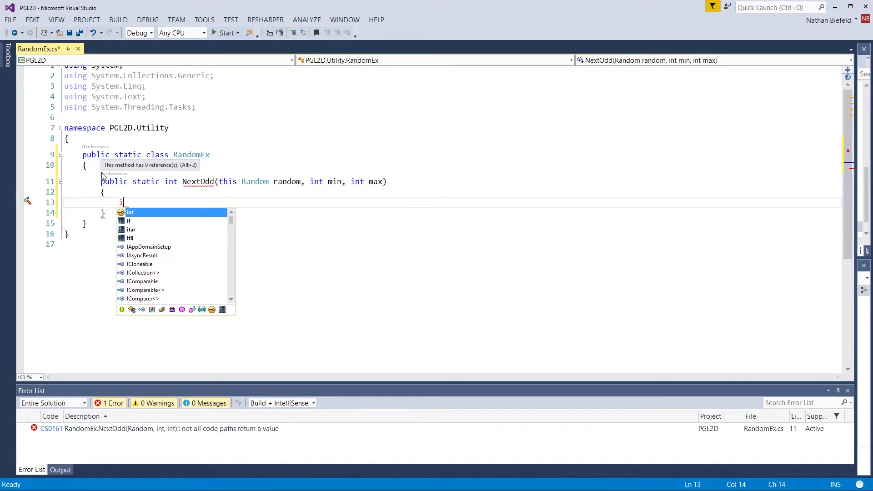
Declare int num; and add a do loop assigning num = random.Next(min, max)
type("nt num;")
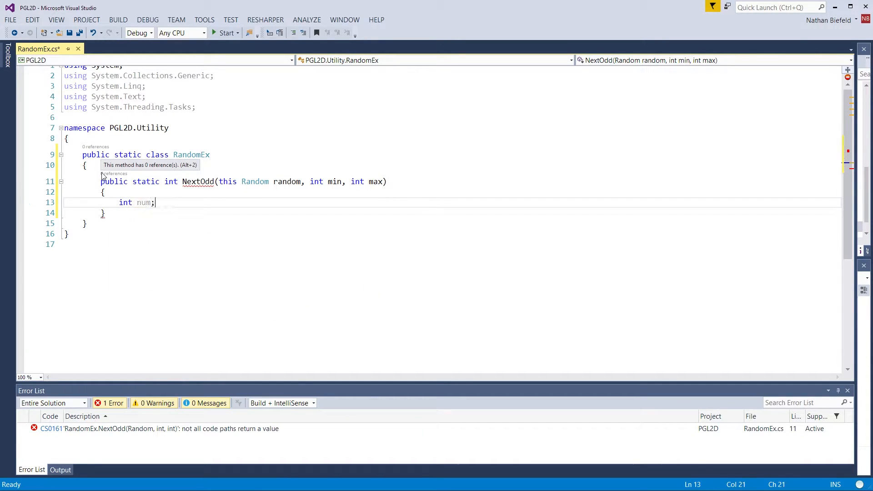
key("enter")
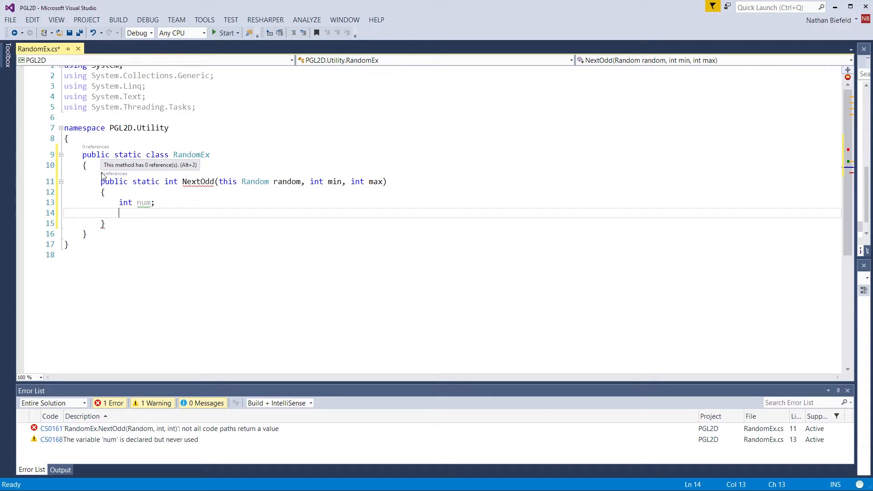
type("do")
type("num =")
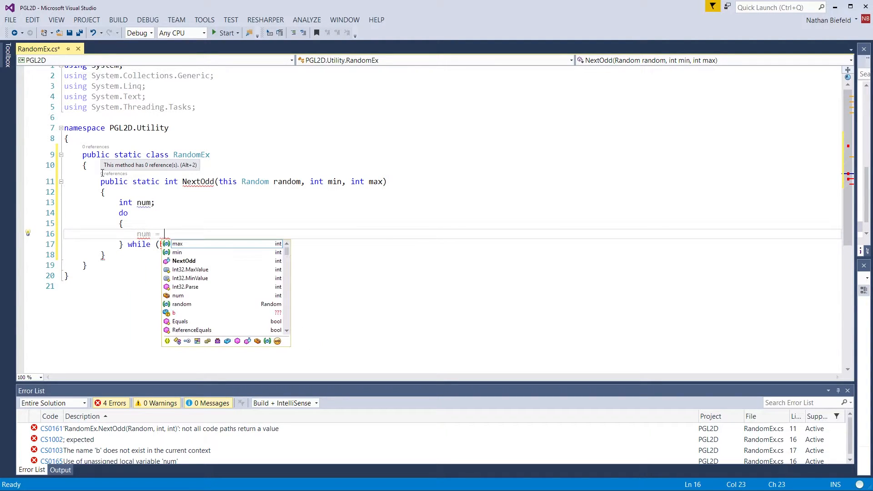
type("random.Next(")
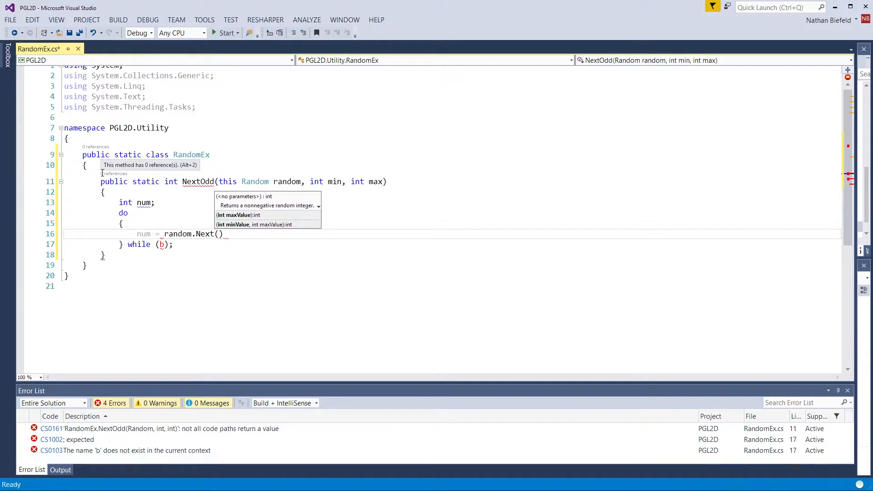
type("min, max")
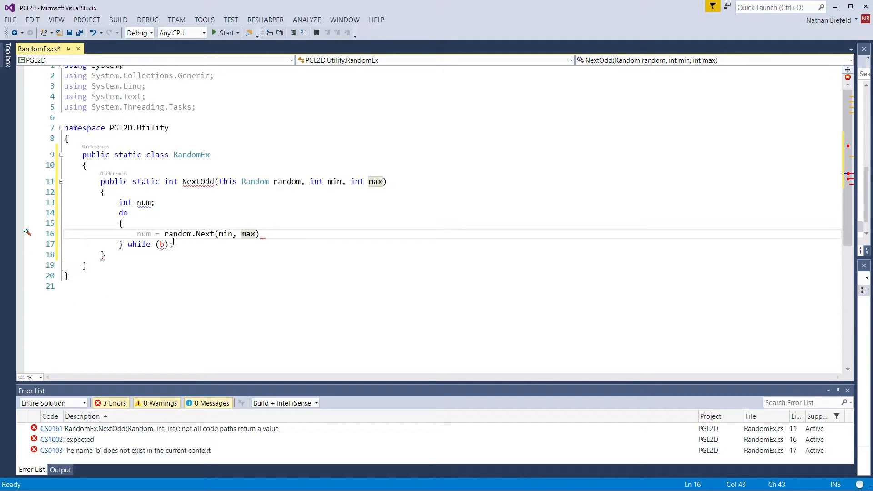
Set the loop's while condition to num % 2 == 0 and terminate it with a semicolon
left_click(162, 244)
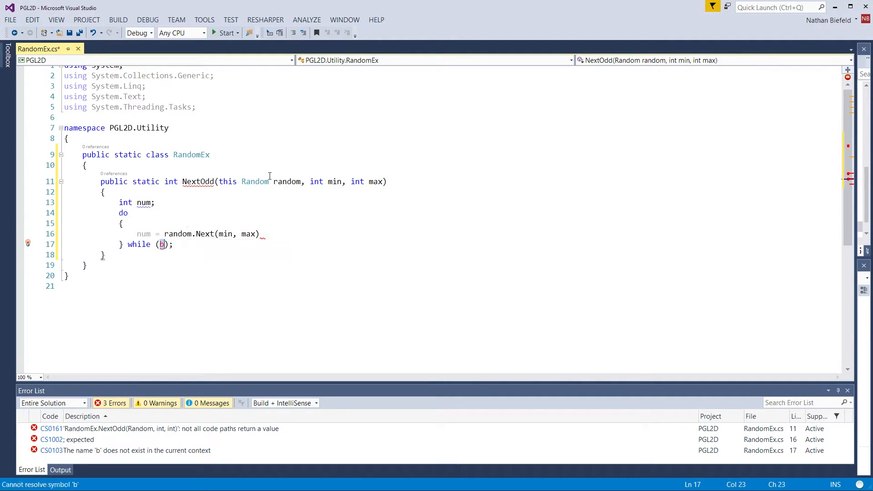
type("num")
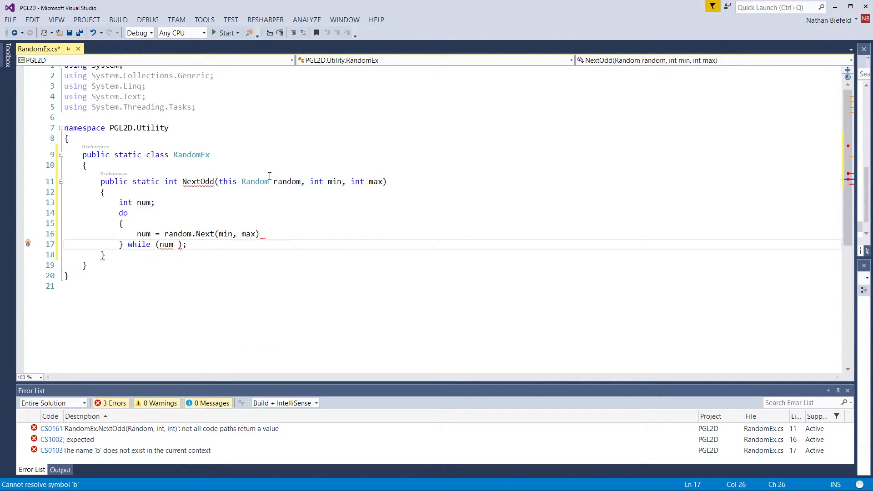
type("%")
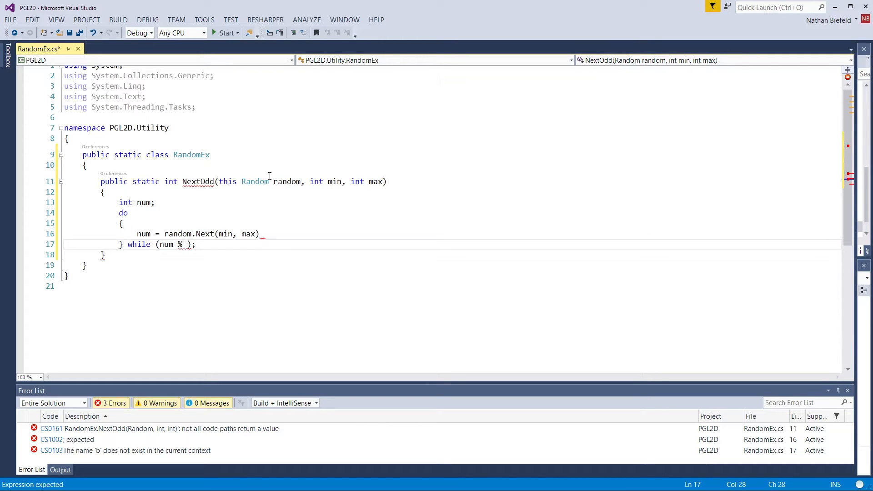
type("2 ==")
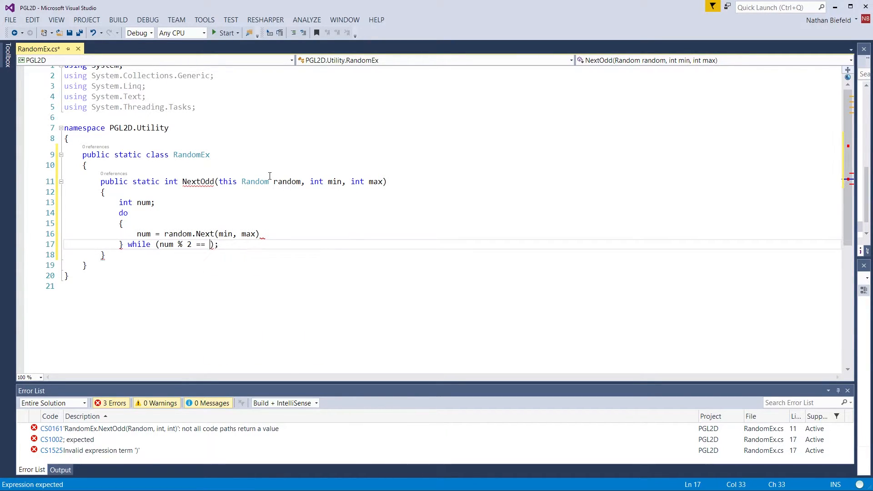
type("0")
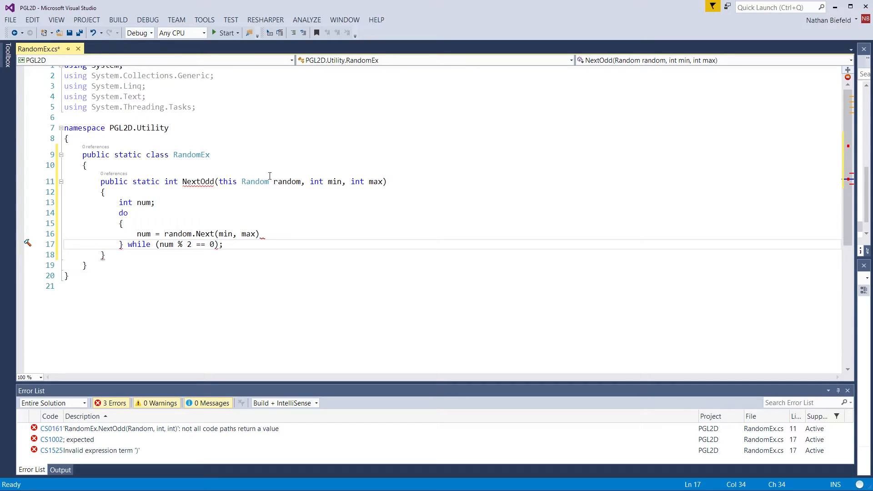
type(")")
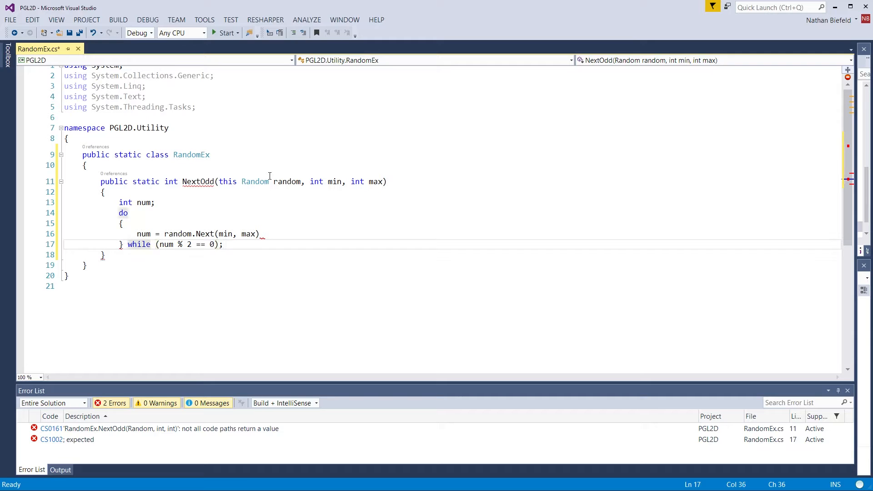
type(";")
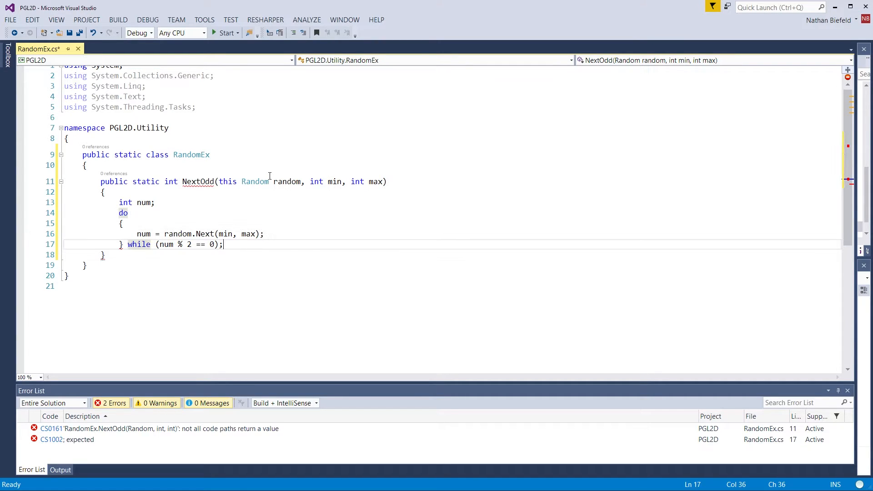
End NextOdd with 'return num;' after the do-while loop
type("return nu")
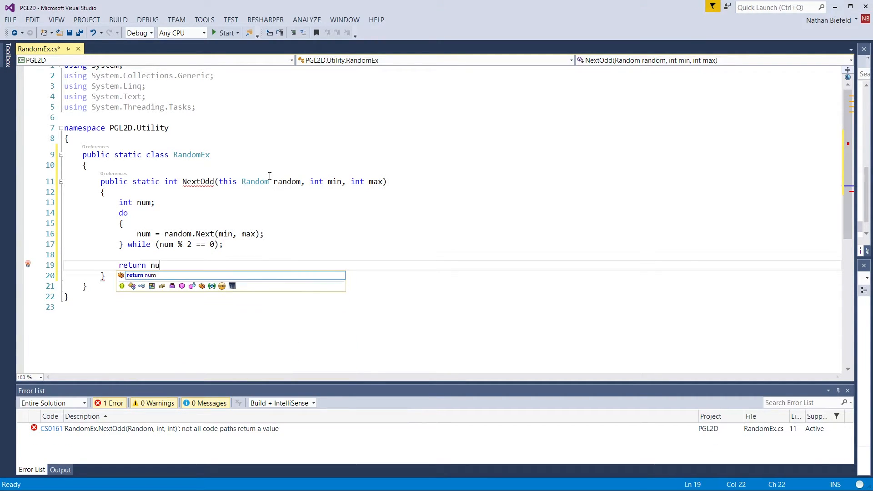
type("m;")
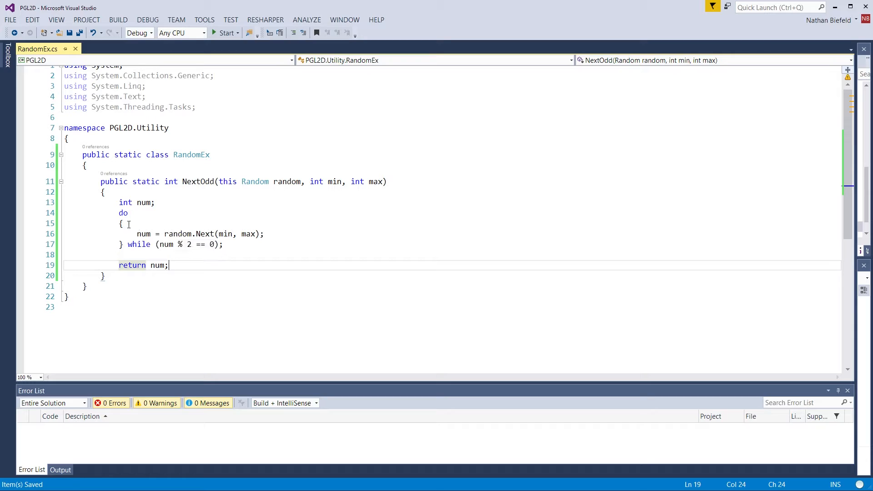
mouse_move(143, 233)
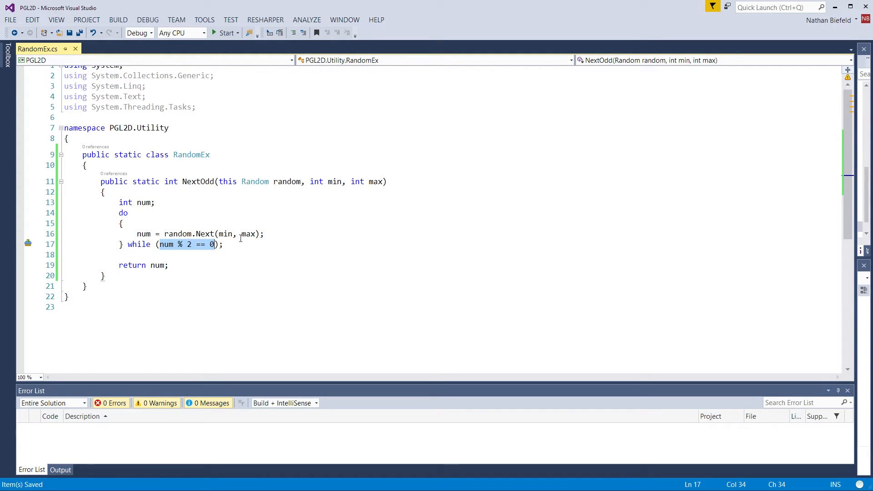
mouse_move(210, 204)
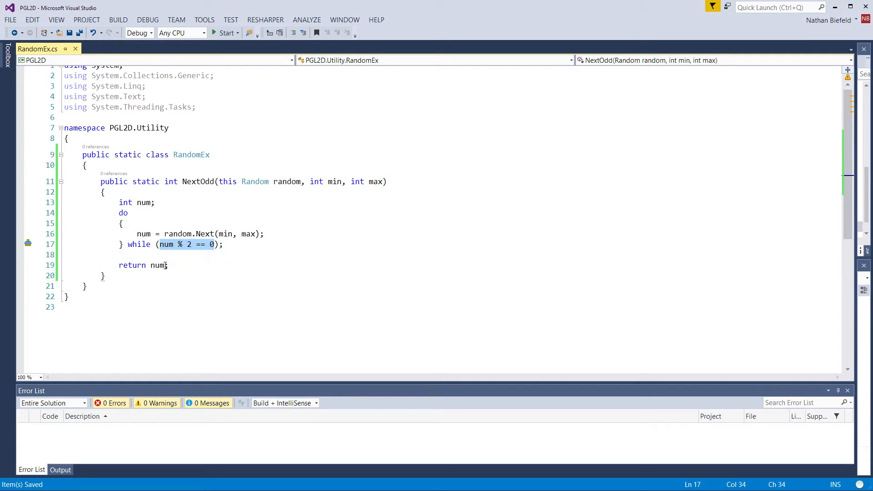
mouse_move(156, 281)
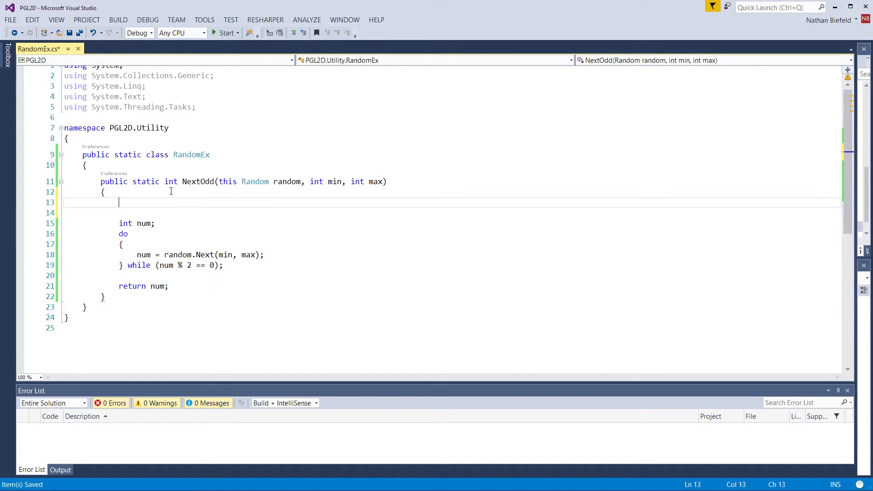
Insert an if(min == max) guard at the top of NextOdd and begin its throw statement
type("if(")
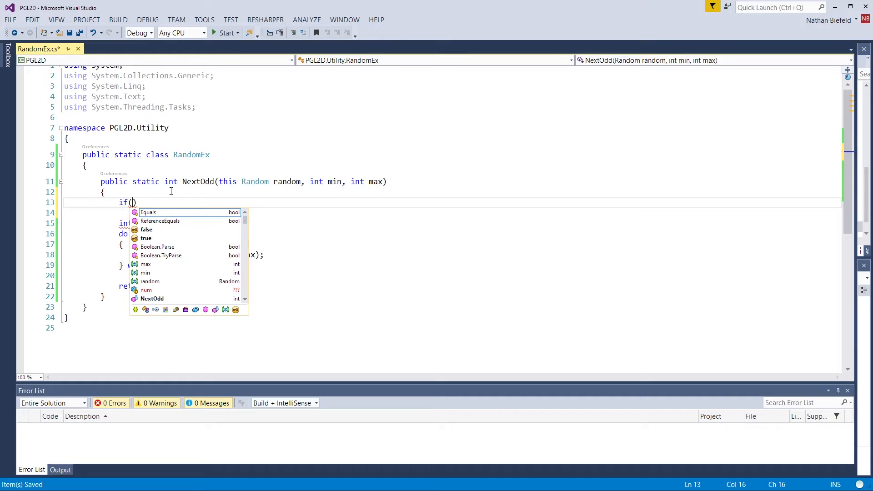
type("min ==")
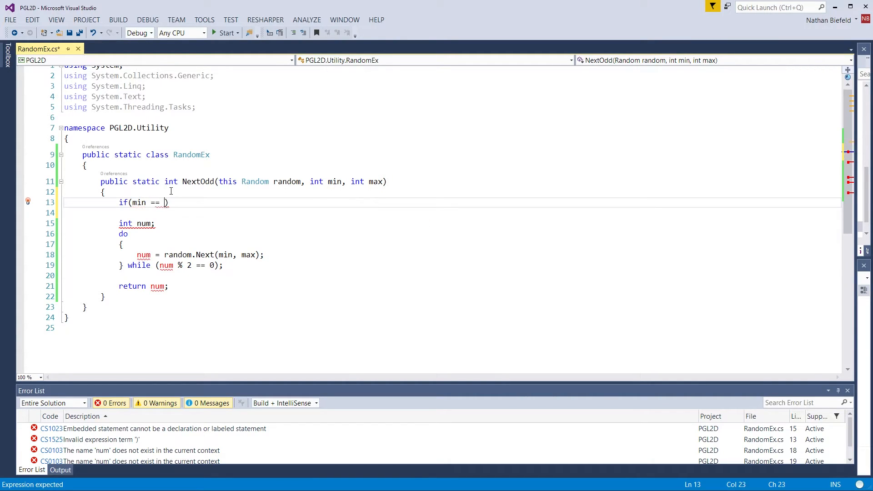
type("max)")
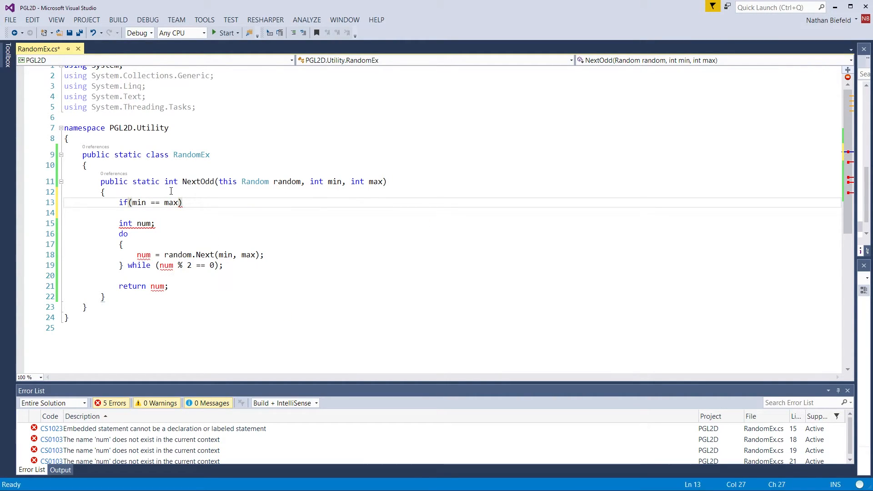
type("throw new ArgumentException();")
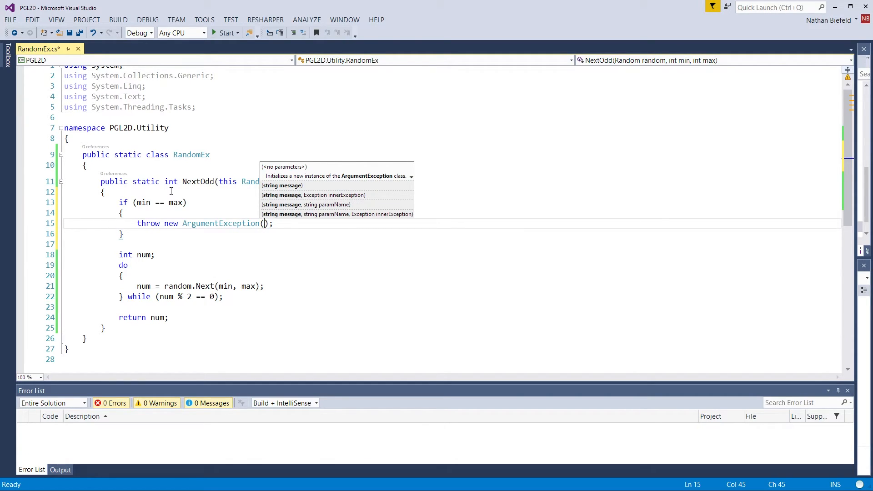
Give the ArgumentException the message "Max cannot equal Min" and parameter name "Max"
type("\"")
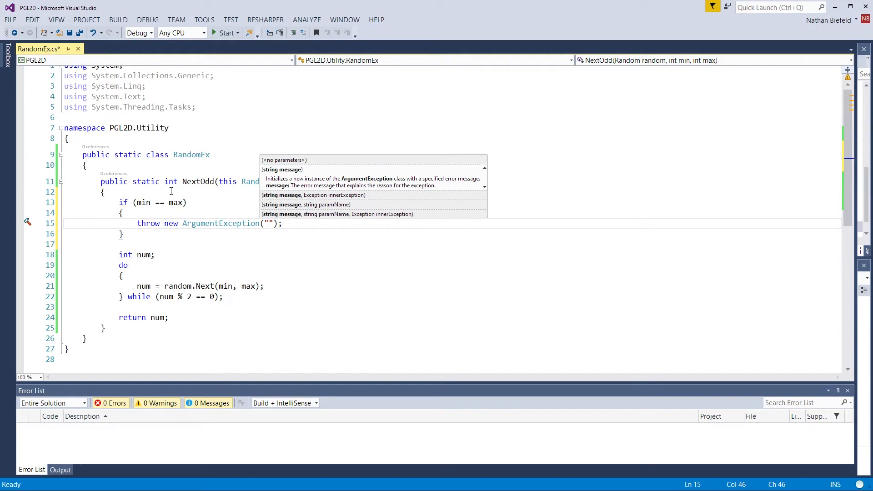
type("Max cannot e")
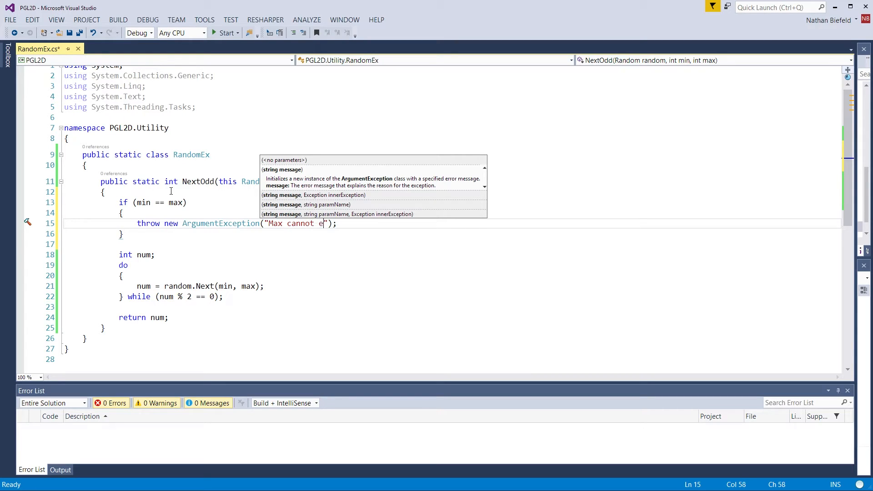
type("qual Min")
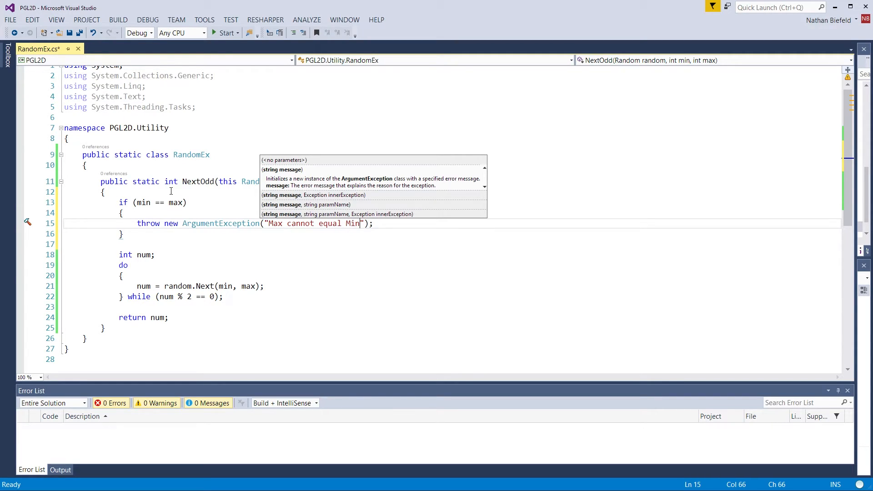
type(",")
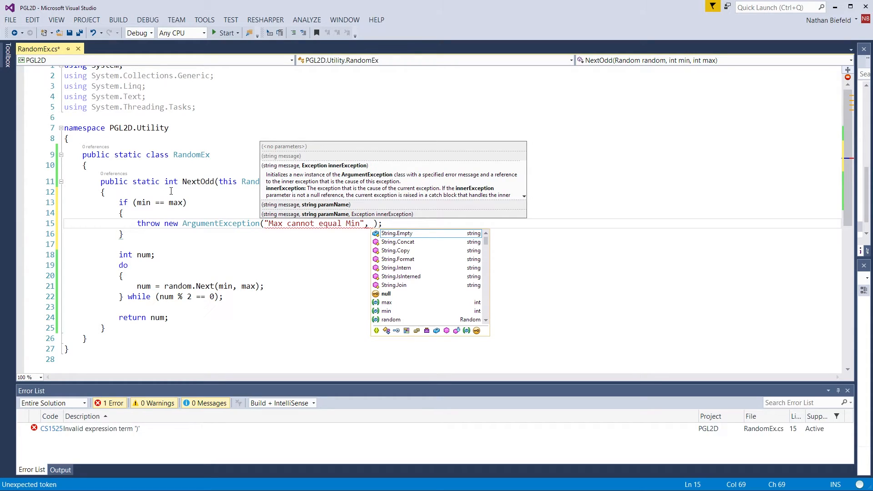
type("\"\"")
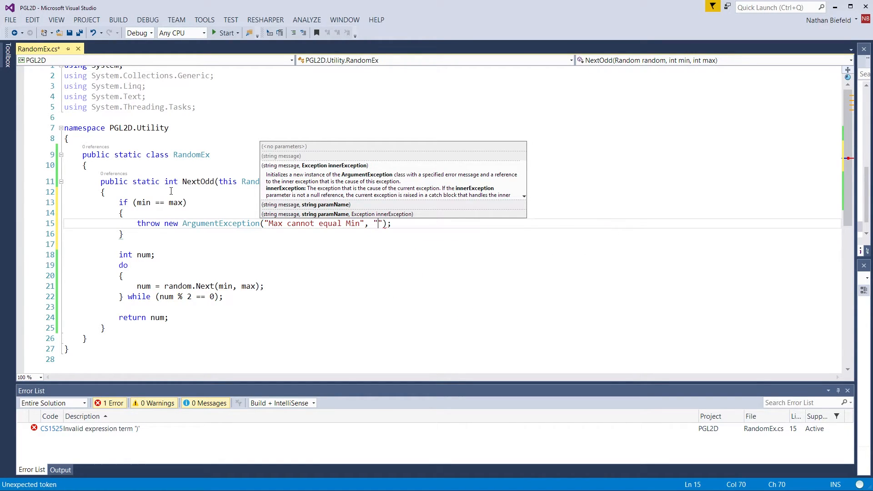
type("Max")
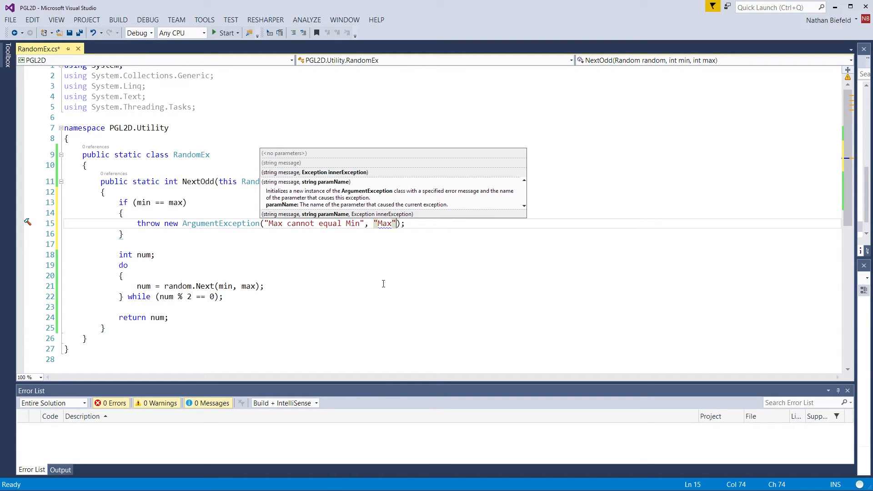
Replace the "Max" string with nameof(max) and save the file
double_click(383, 223)
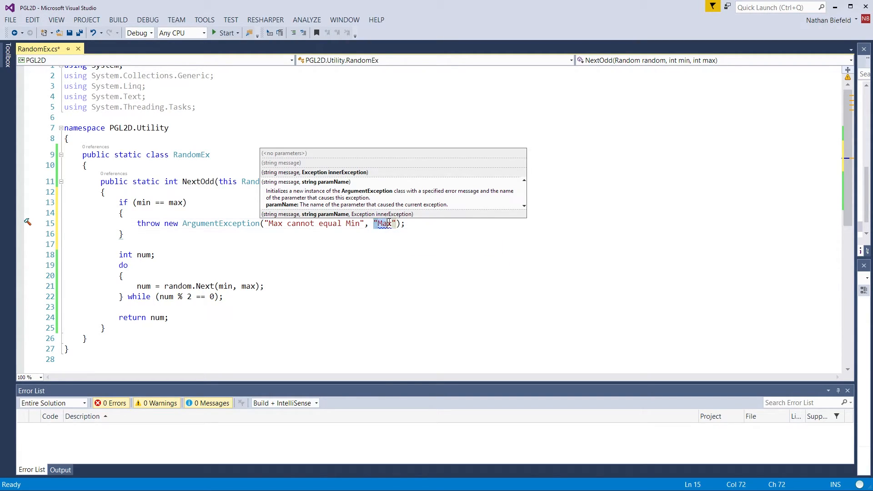
type("nameof")
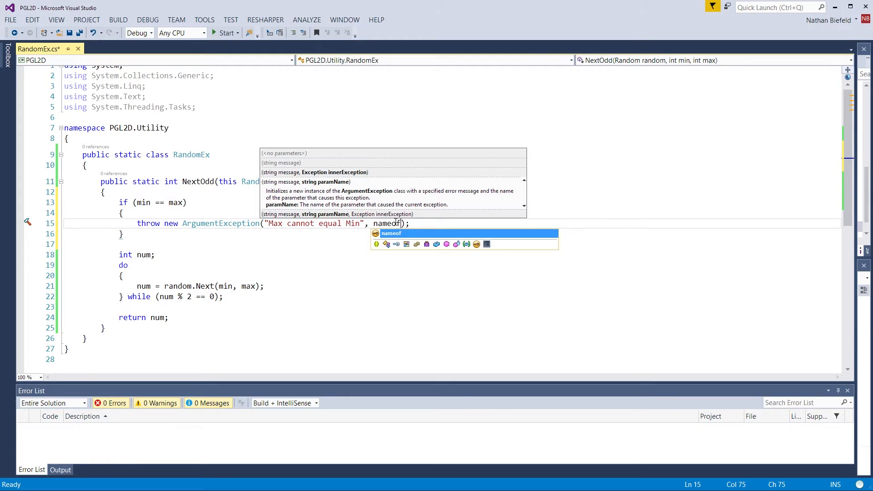
type("(")
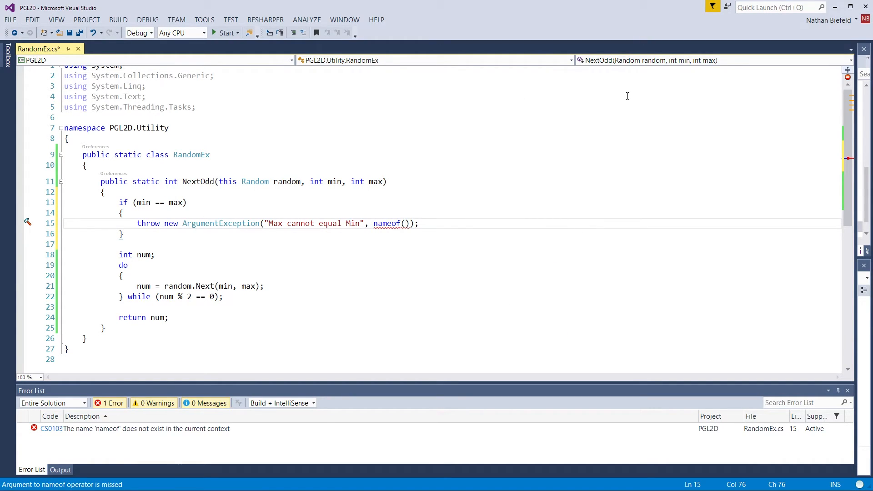
type("max")
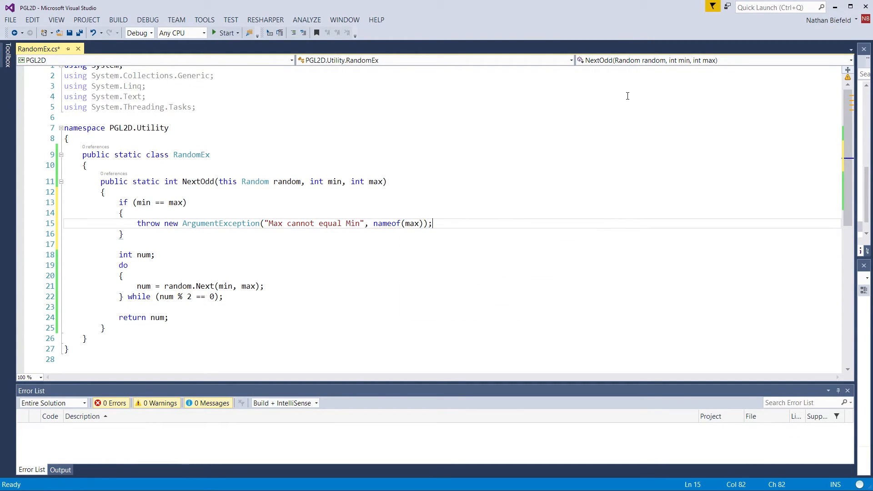
key("ctrl+s")
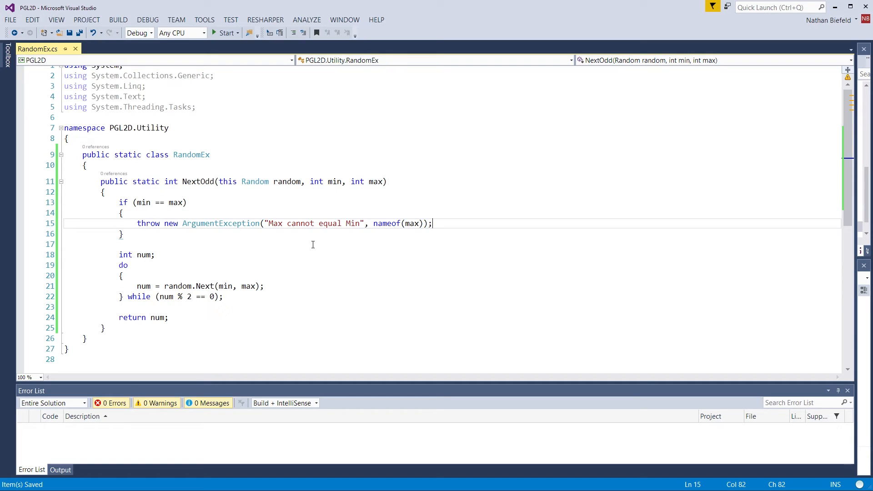
mouse_move(390, 248)
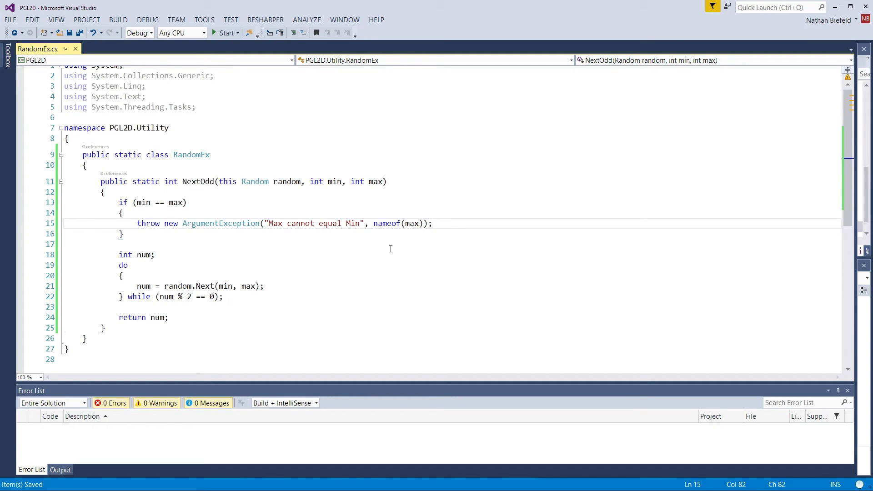
mouse_move(166, 328)
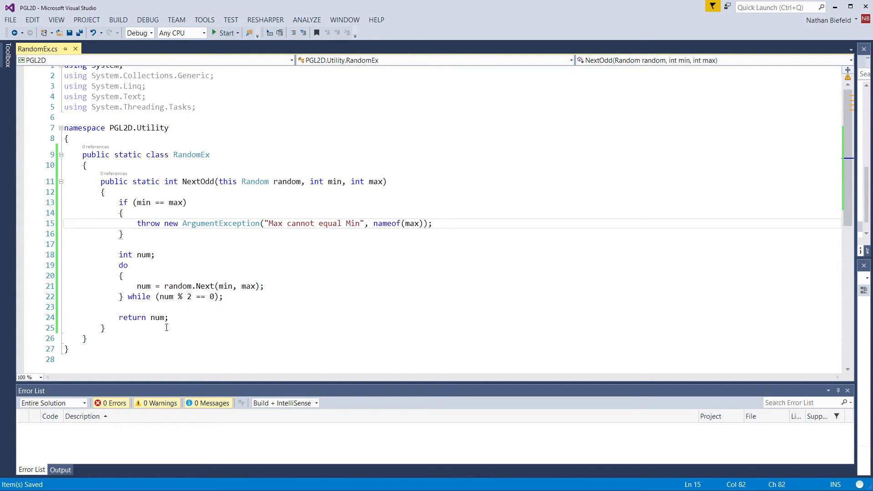
mouse_move(251, 314)
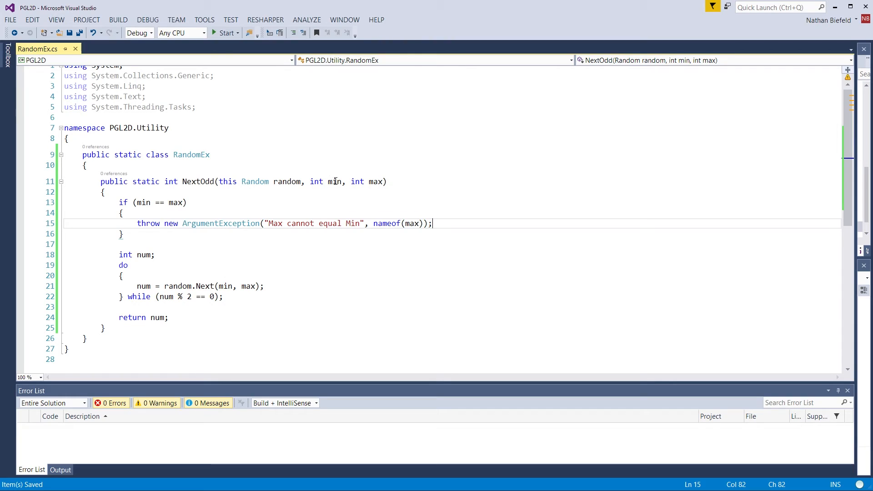
mouse_move(188, 199)
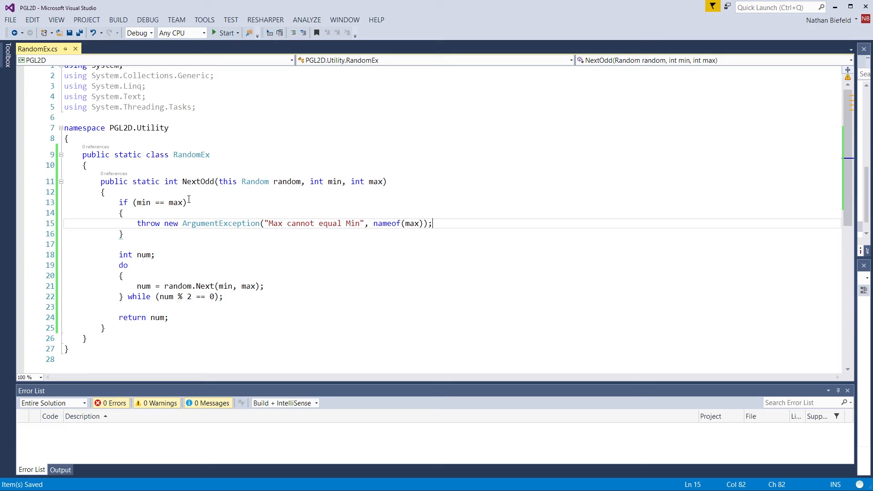
mouse_move(207, 286)
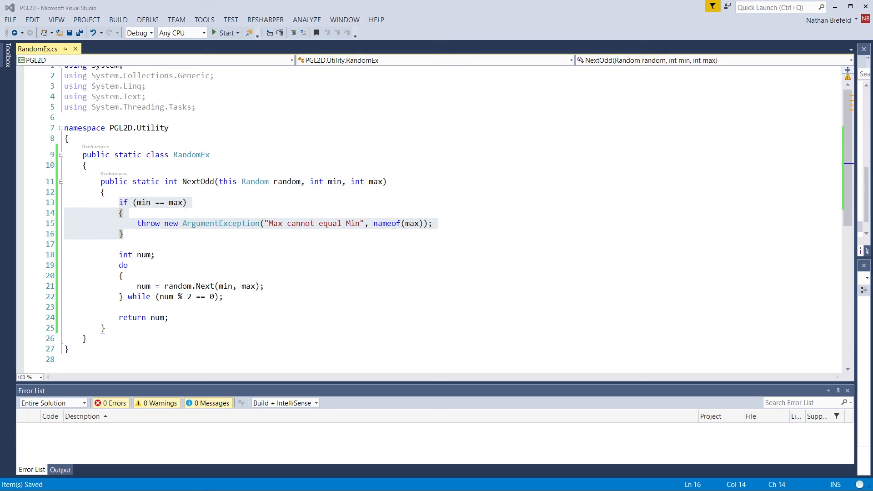
mouse_move(141, 301)
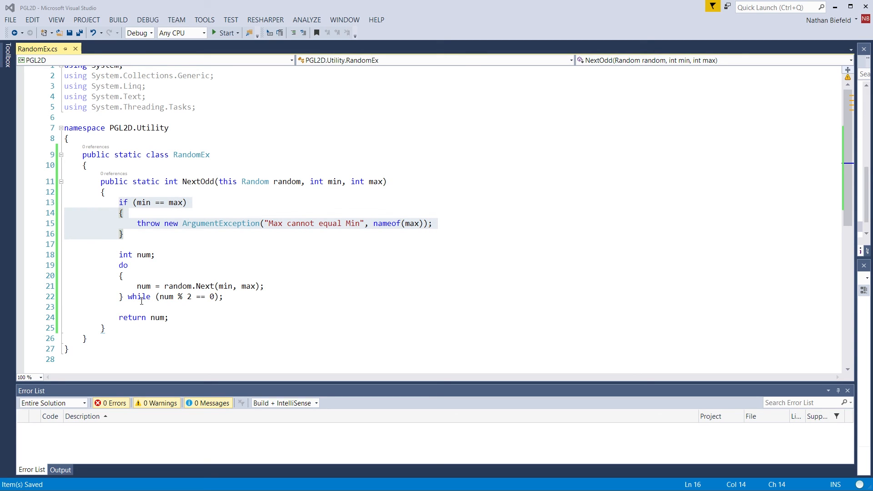